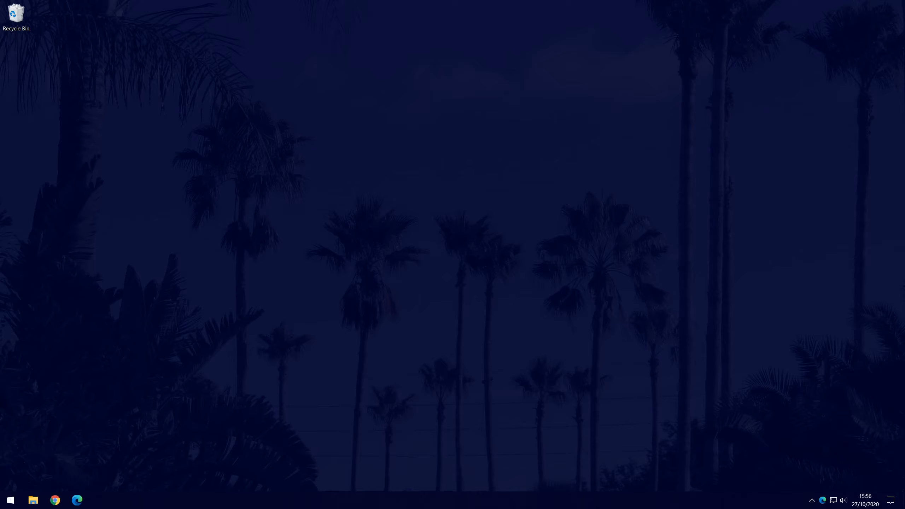
Open Windows Settings from the Start menu and go to Network & Internet.
click(10, 500)
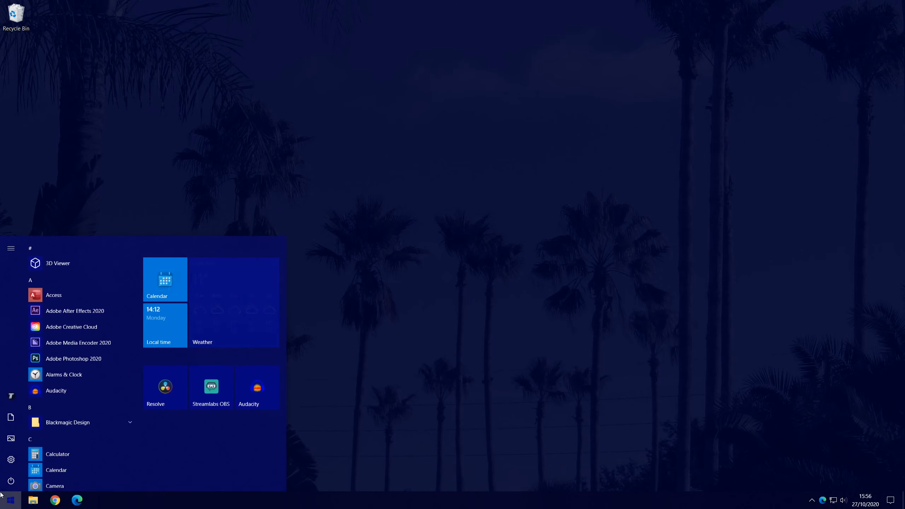
click(11, 460)
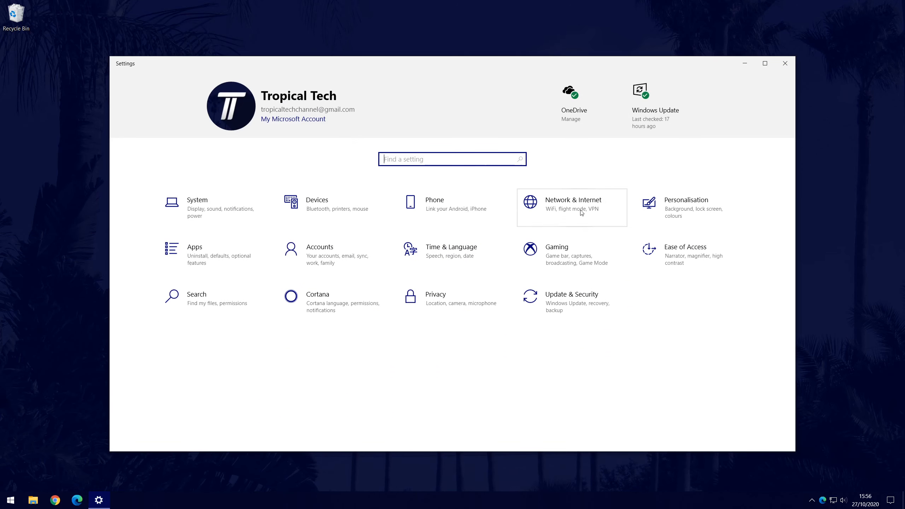
click(573, 203)
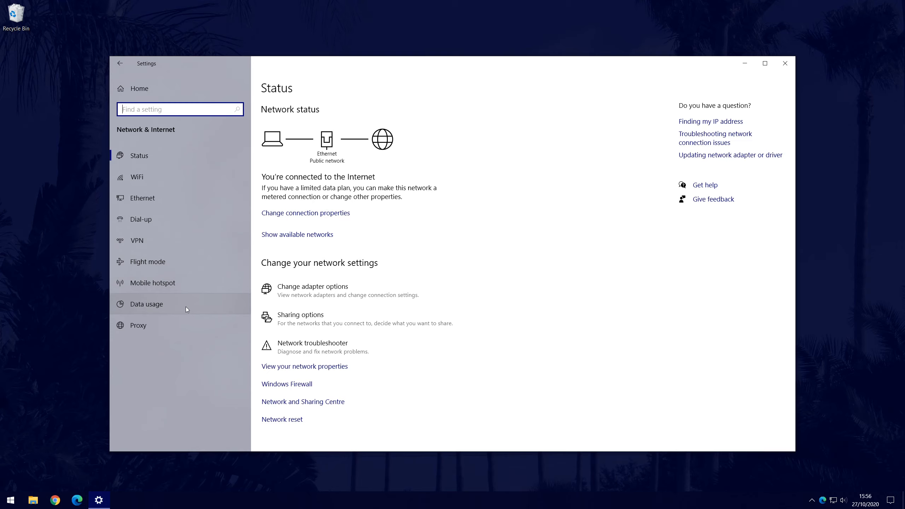
Go to Data usage and choose Ethernet under 'Show settings for'.
click(145, 304)
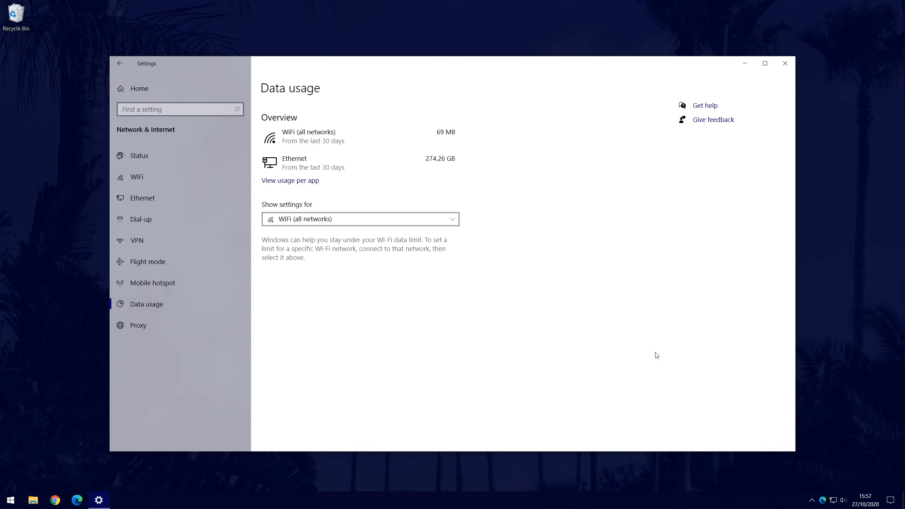
mouse_move(652, 353)
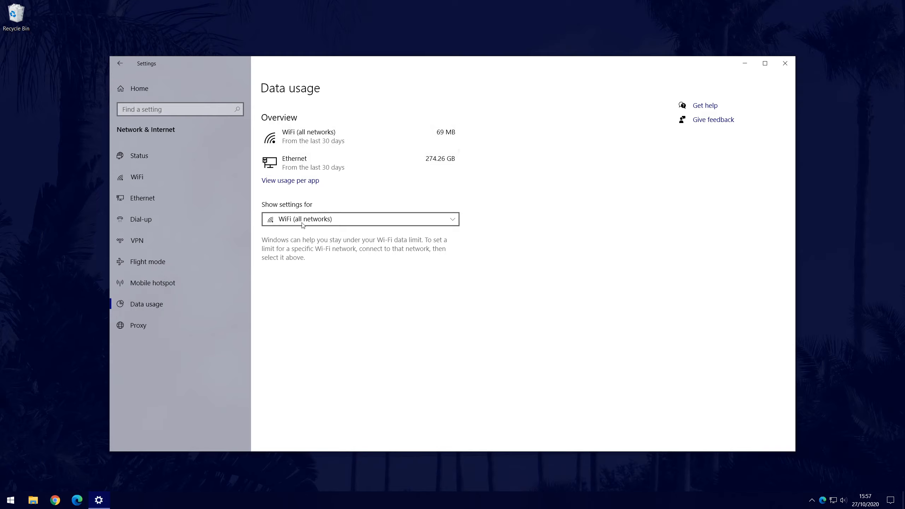
click(360, 219)
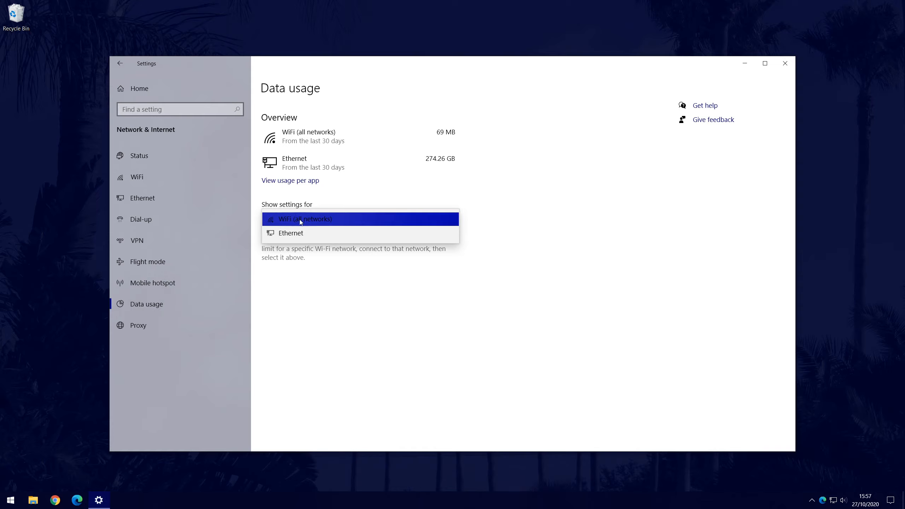
click(290, 233)
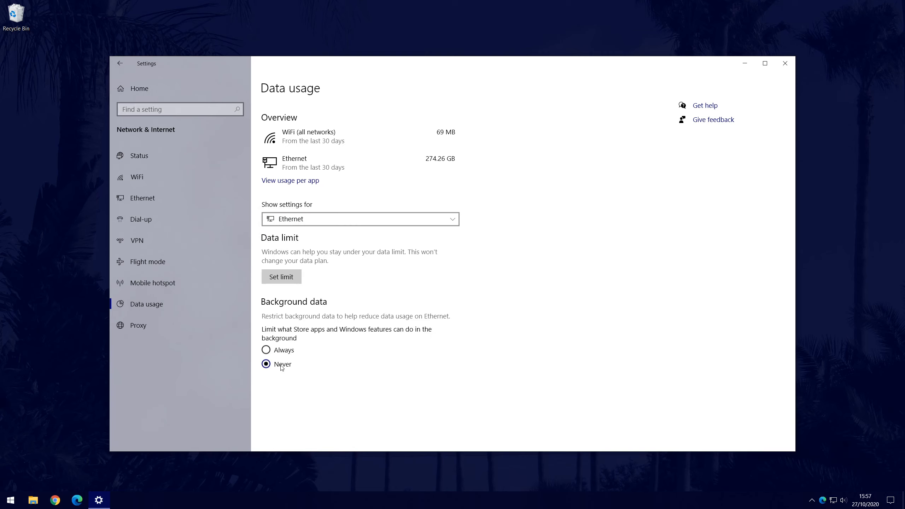
mouse_move(290, 308)
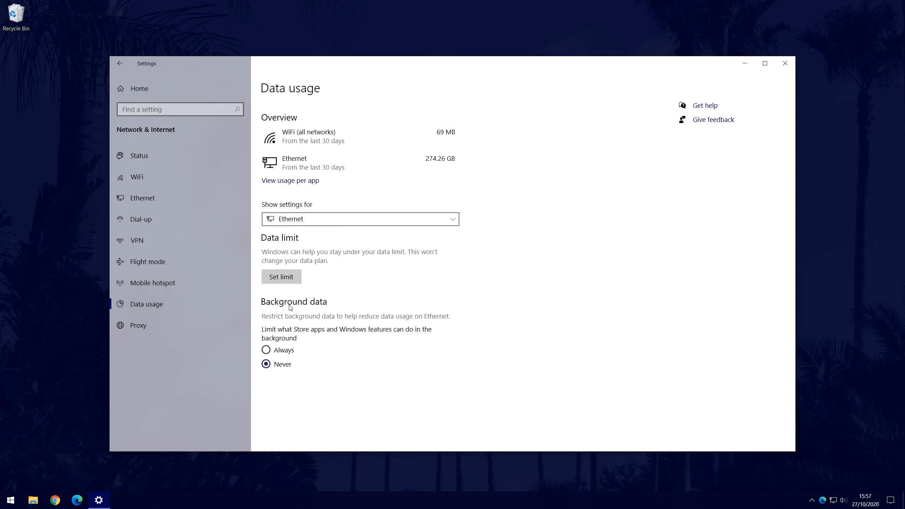
mouse_move(291, 243)
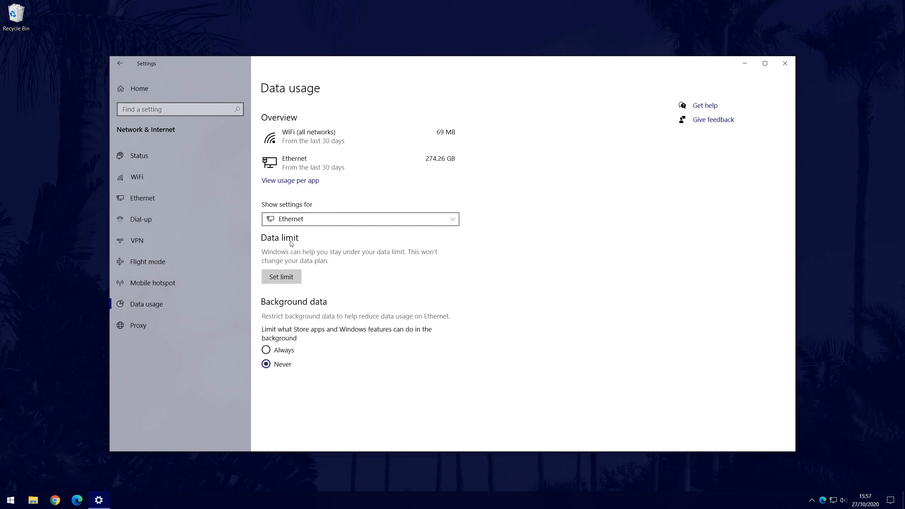
mouse_move(306, 259)
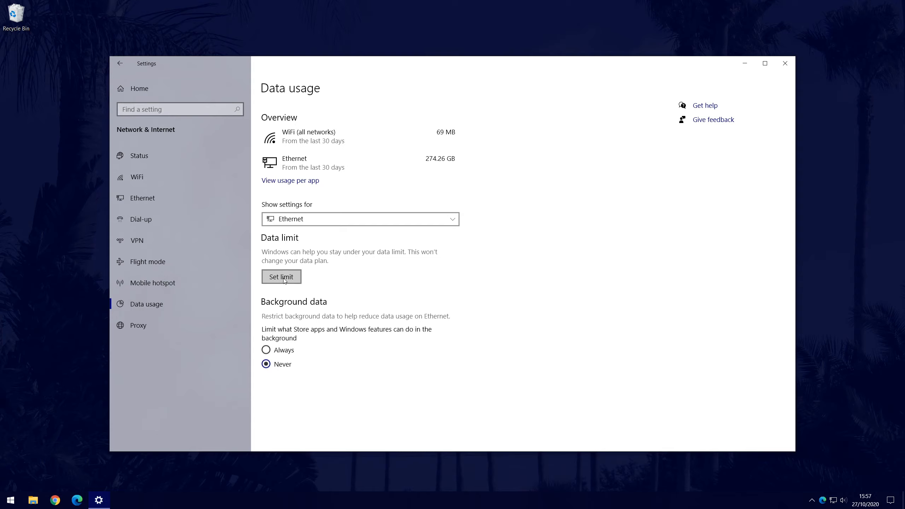
Click Set limit under Data limit for Ethernet.
click(282, 276)
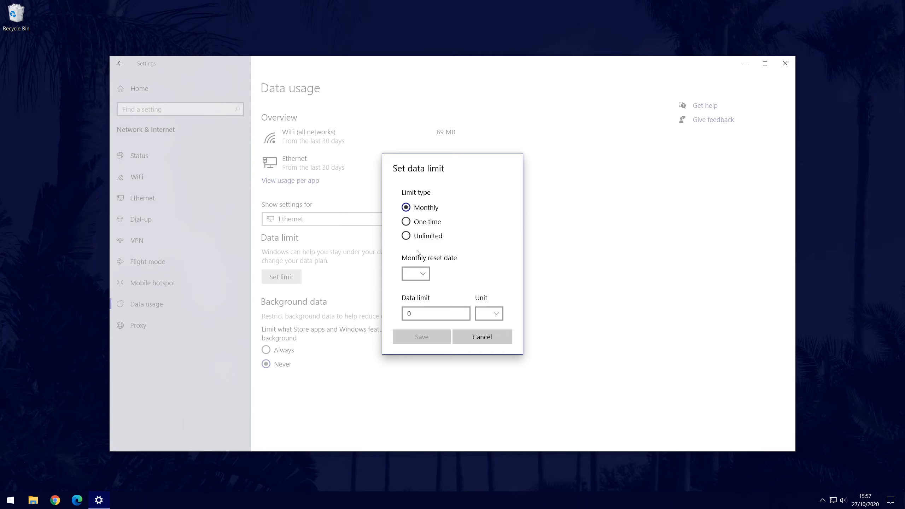
Set the monthly reset date to 23 and the data limit to 10 GB.
click(415, 273)
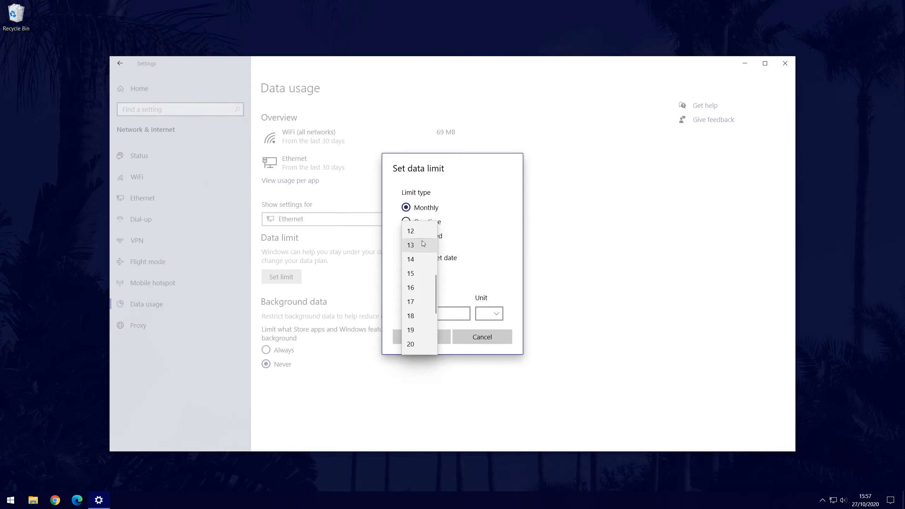
click(410, 244)
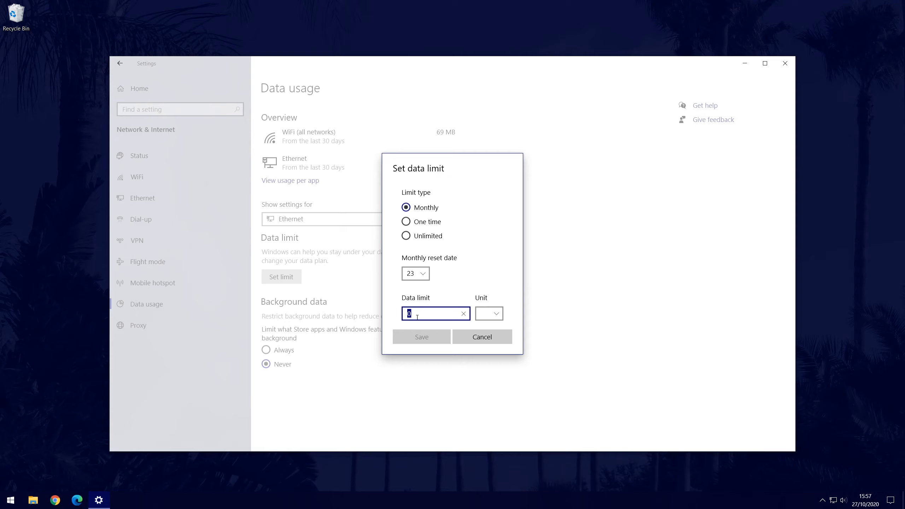
text(10)
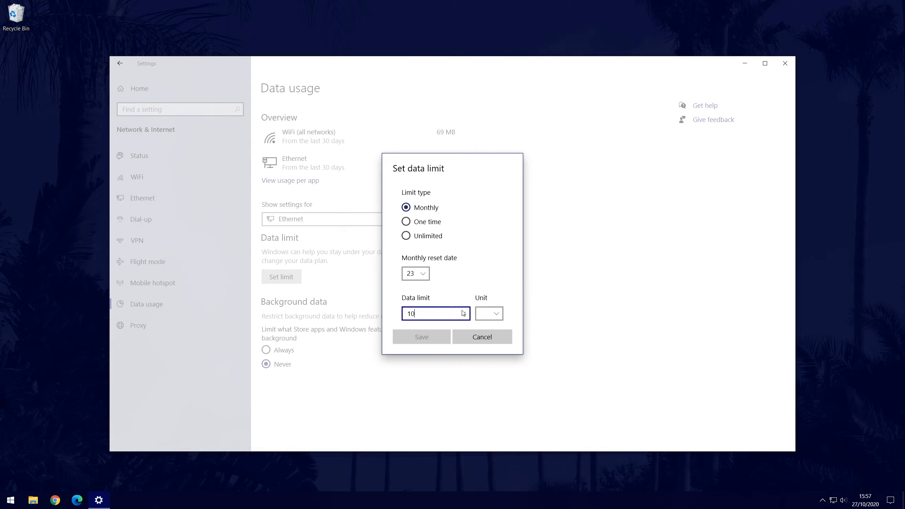
click(488, 314)
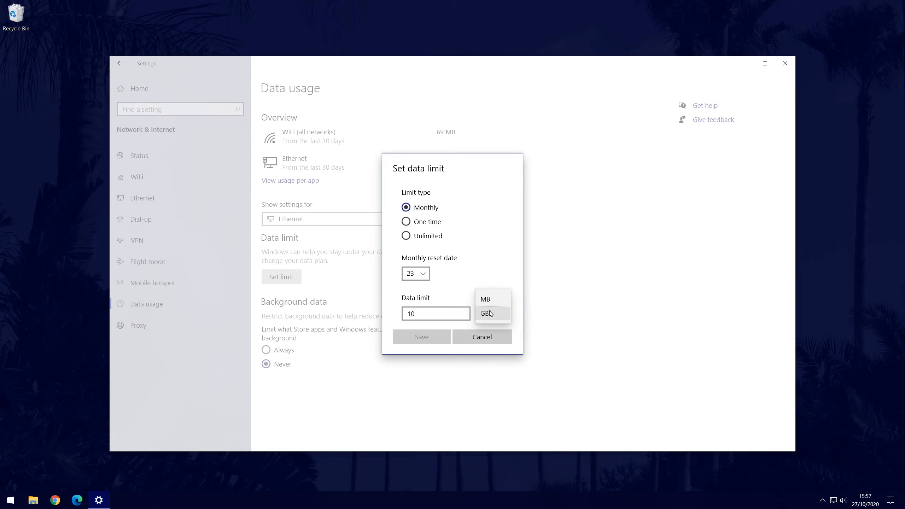
click(488, 314)
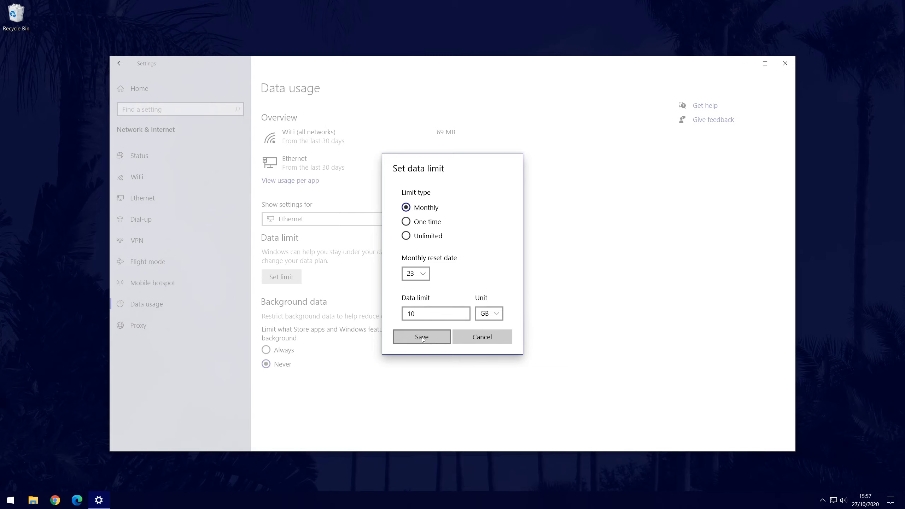
Save the monthly 10 GB Ethernet limit and return to Data usage.
click(420, 336)
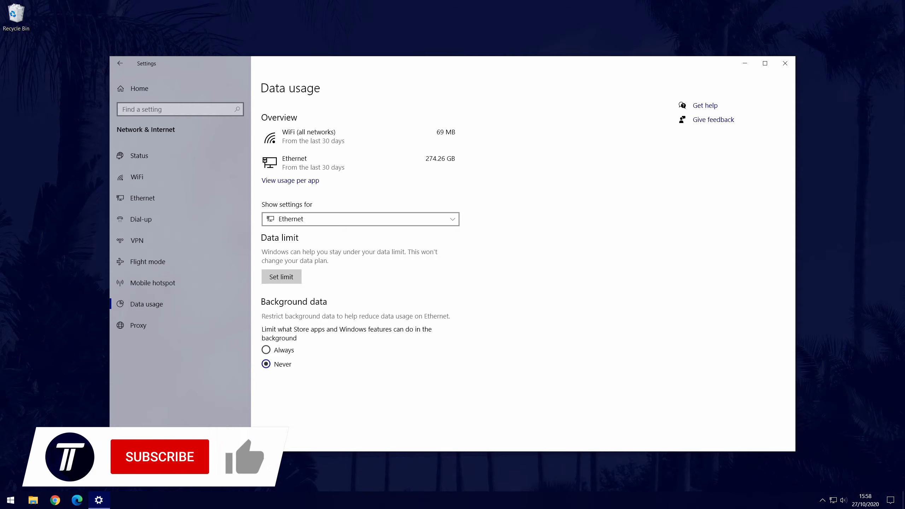
click(159, 456)
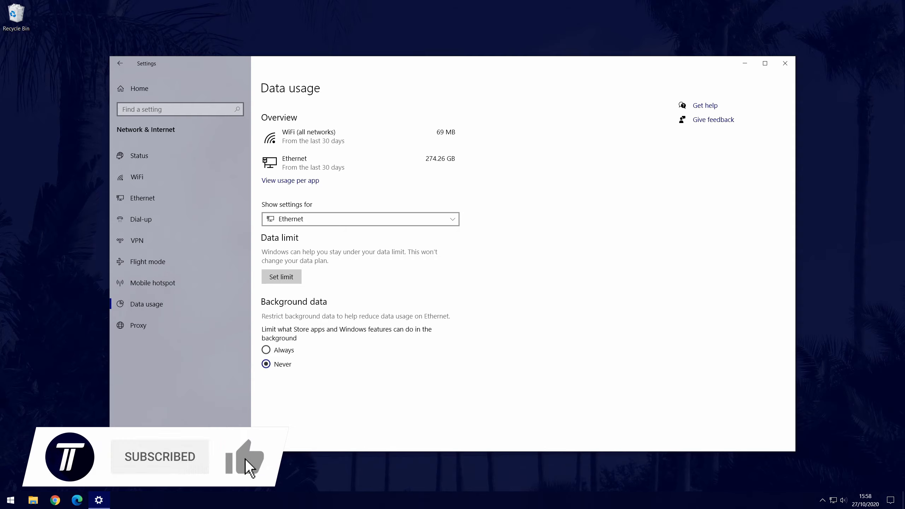